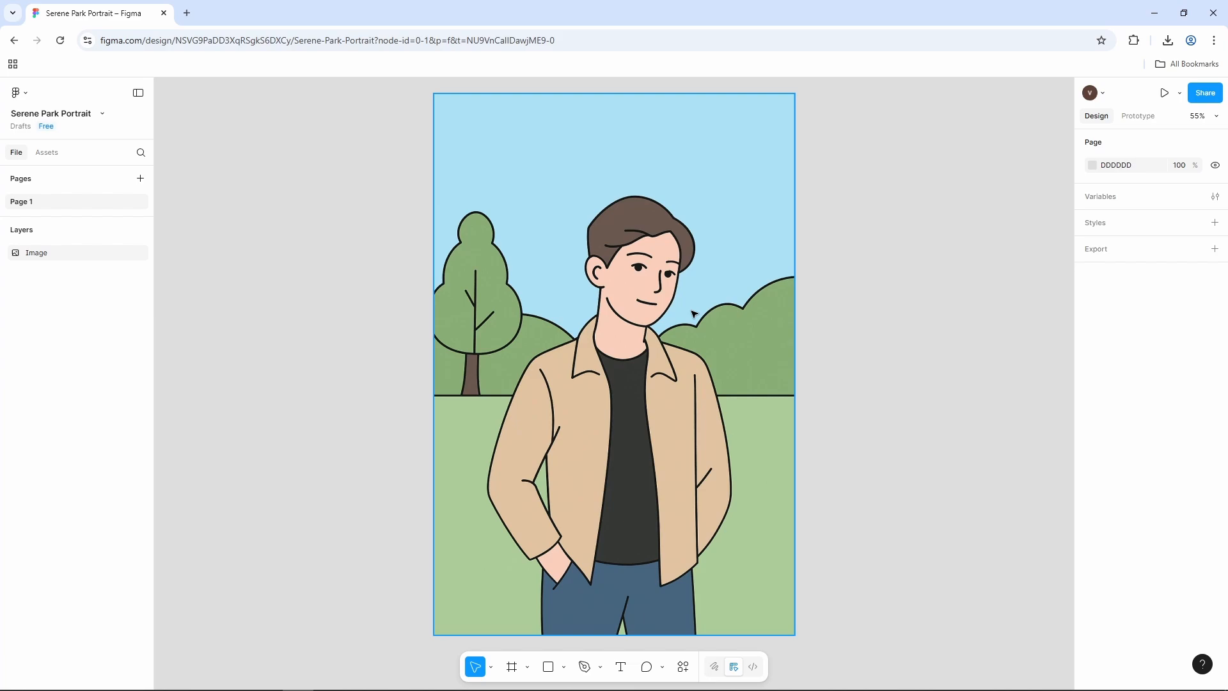
mouse_move(698, 324)
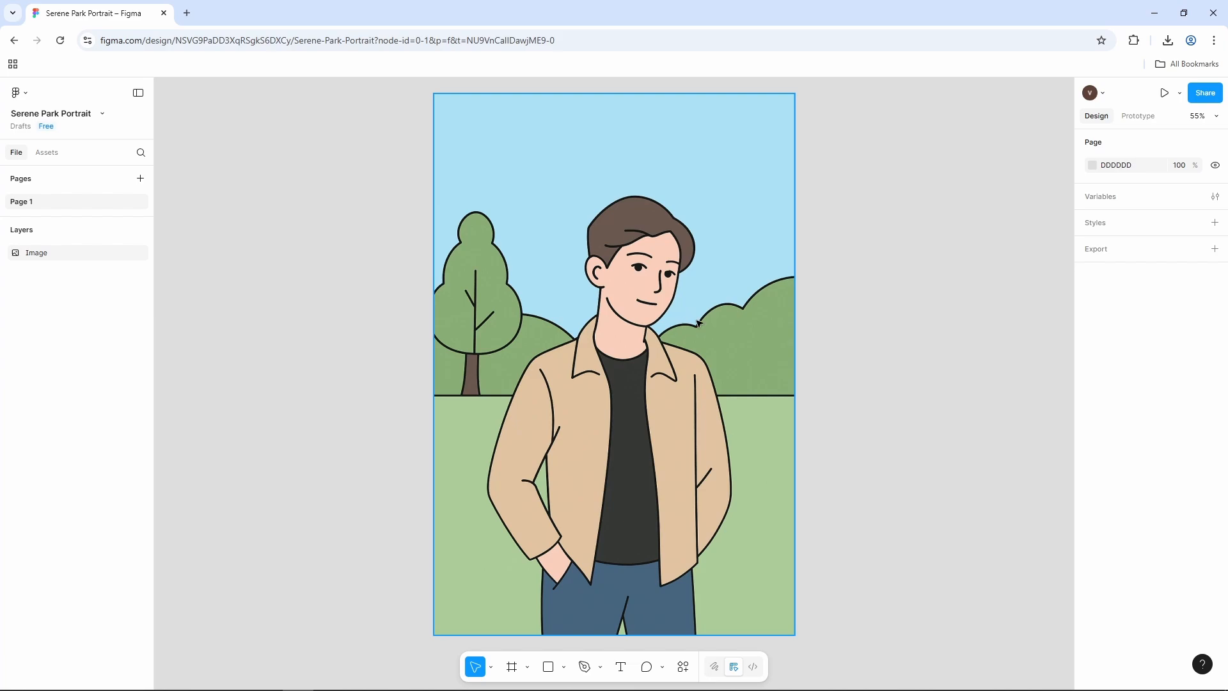
mouse_move(586, 632)
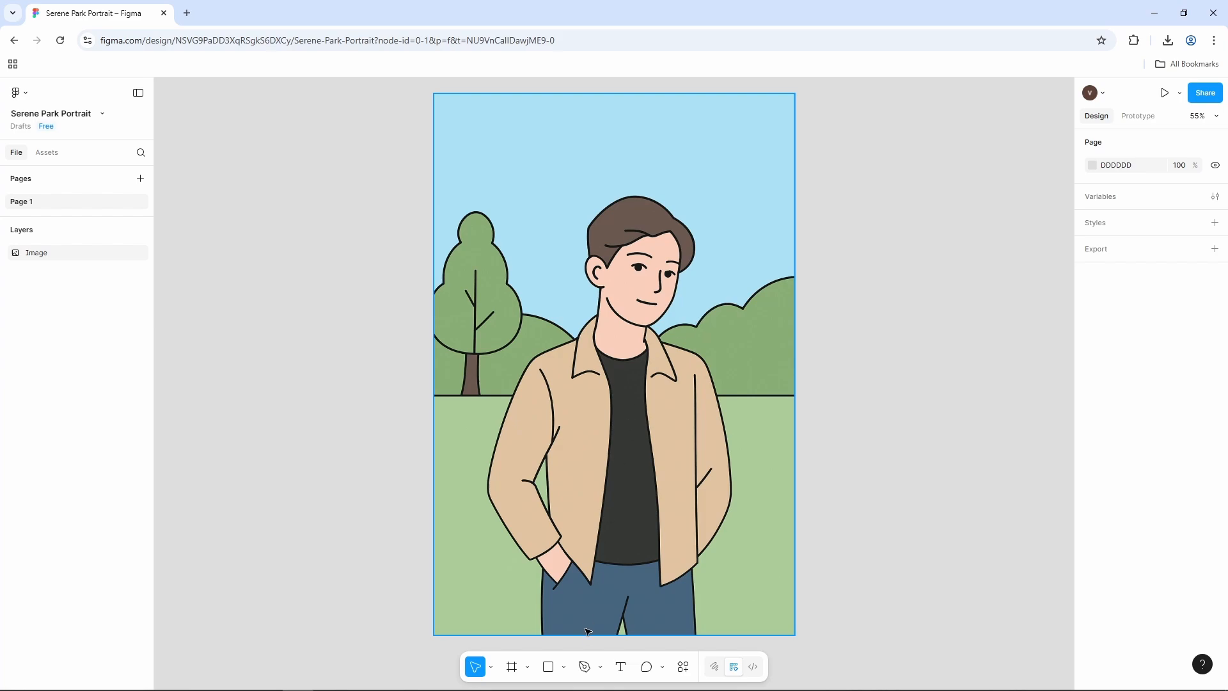
Pen-trace Vector 1 along the left arm's outer edge, curving at the elbow and sleeve
left_click(583, 666)
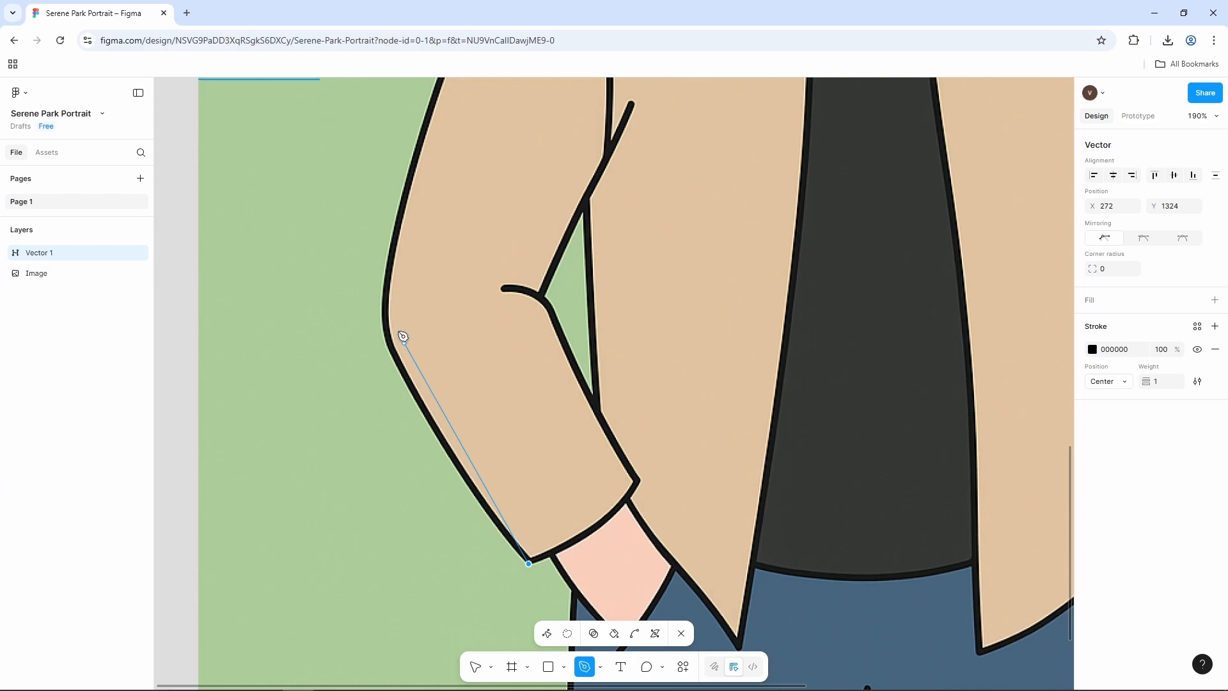
left_click_drag(401, 337, 384, 327)
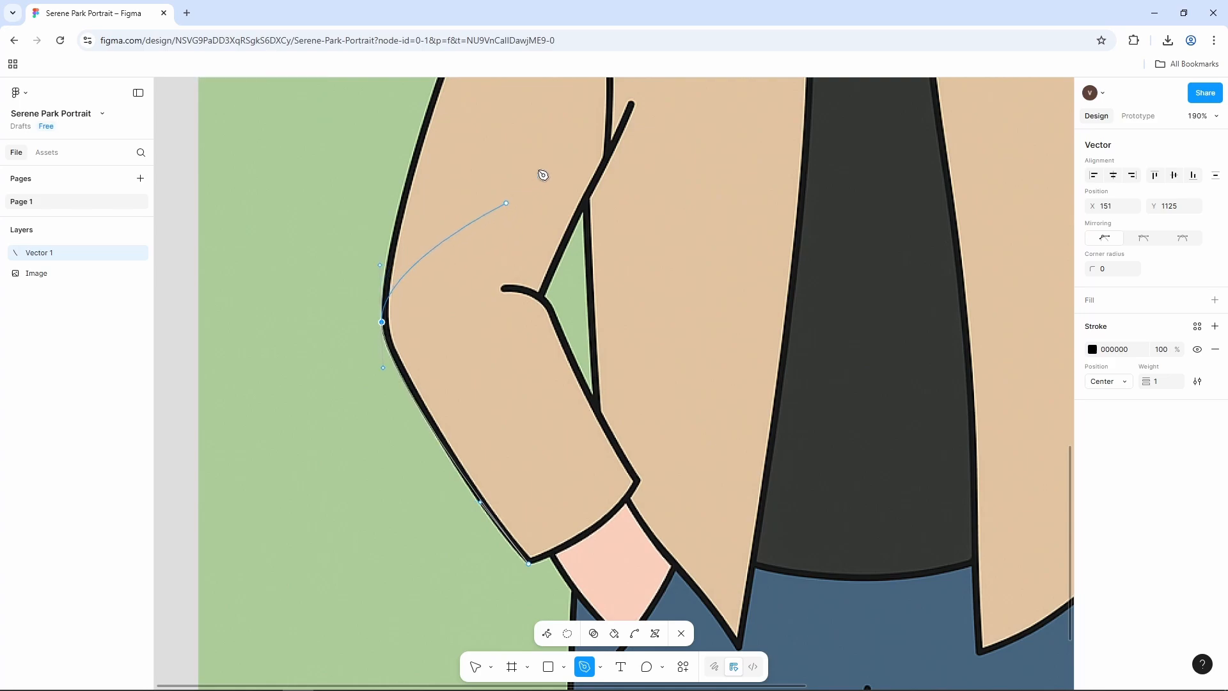
left_click_drag(506, 204, 512, 188)
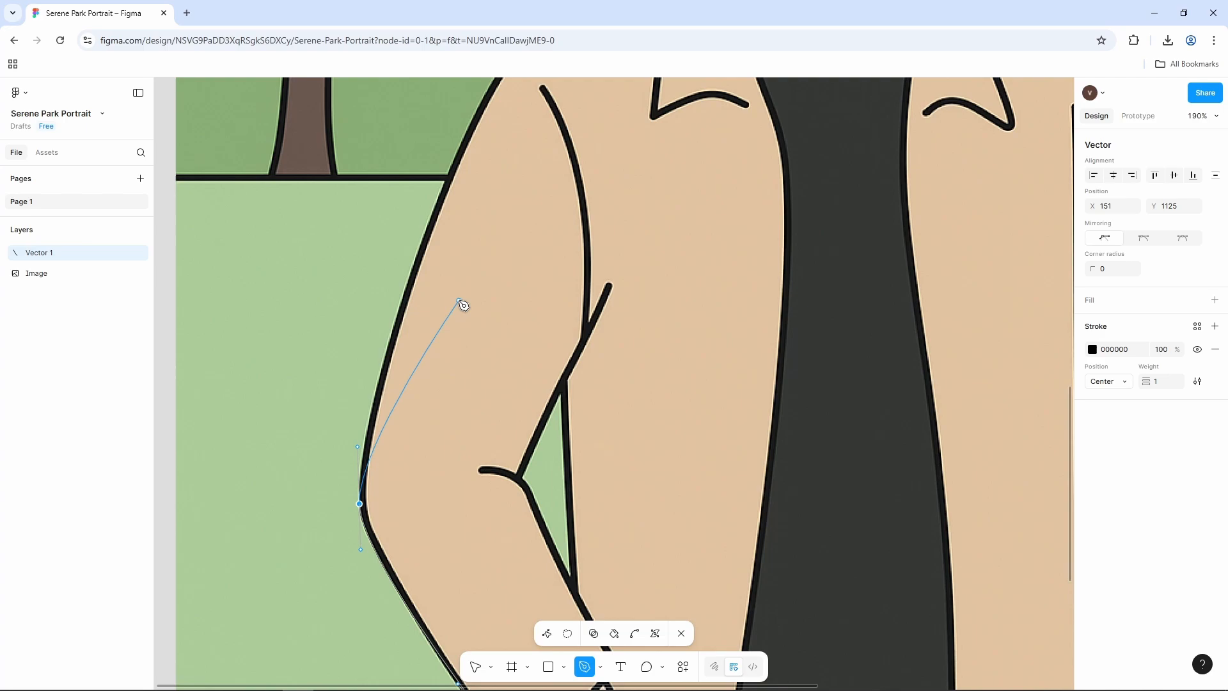
Extend Vector 1 up the upper arm, over the shoulder to the collar and up the neck
left_click_drag(461, 304, 419, 262)
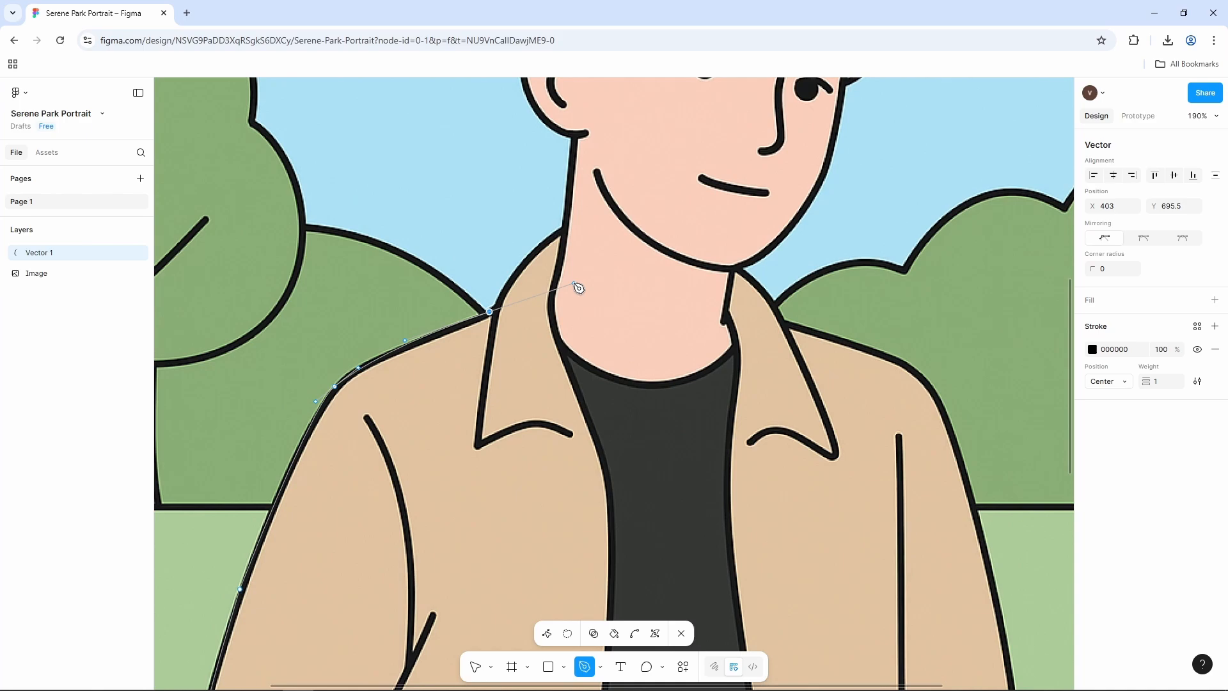
left_click_drag(578, 287, 569, 210)
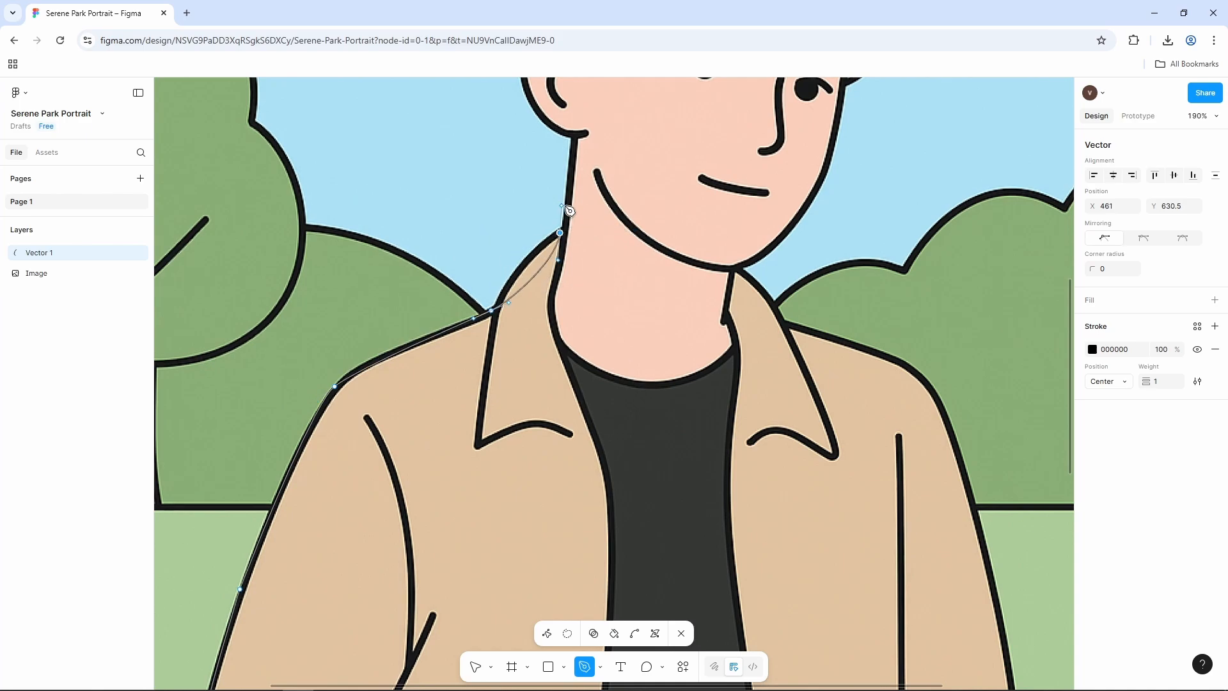
left_click_drag(559, 233, 542, 253)
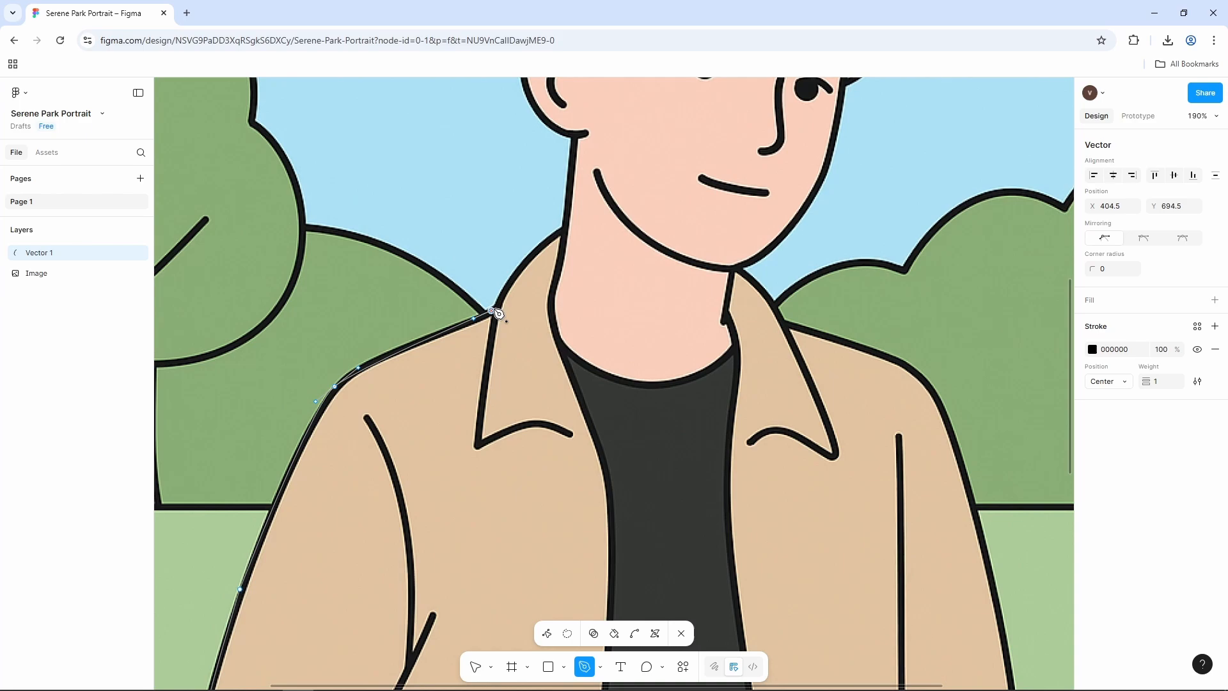
left_click_drag(490, 310, 564, 234)
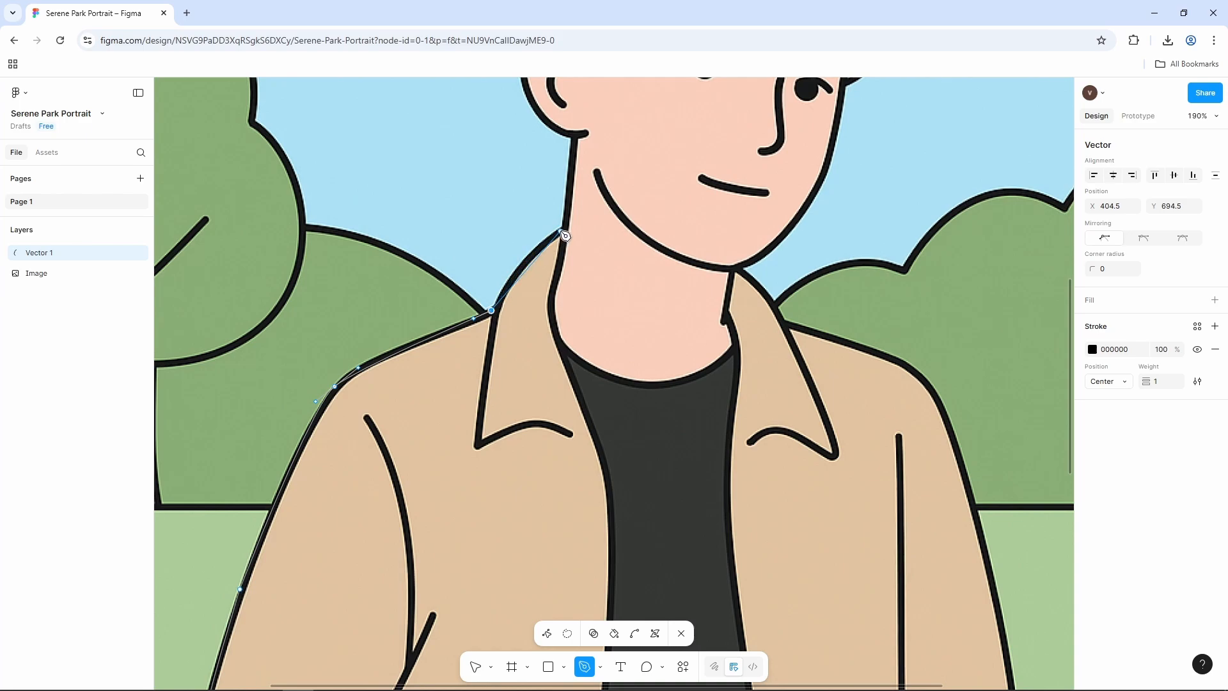
left_click_drag(564, 235, 552, 232)
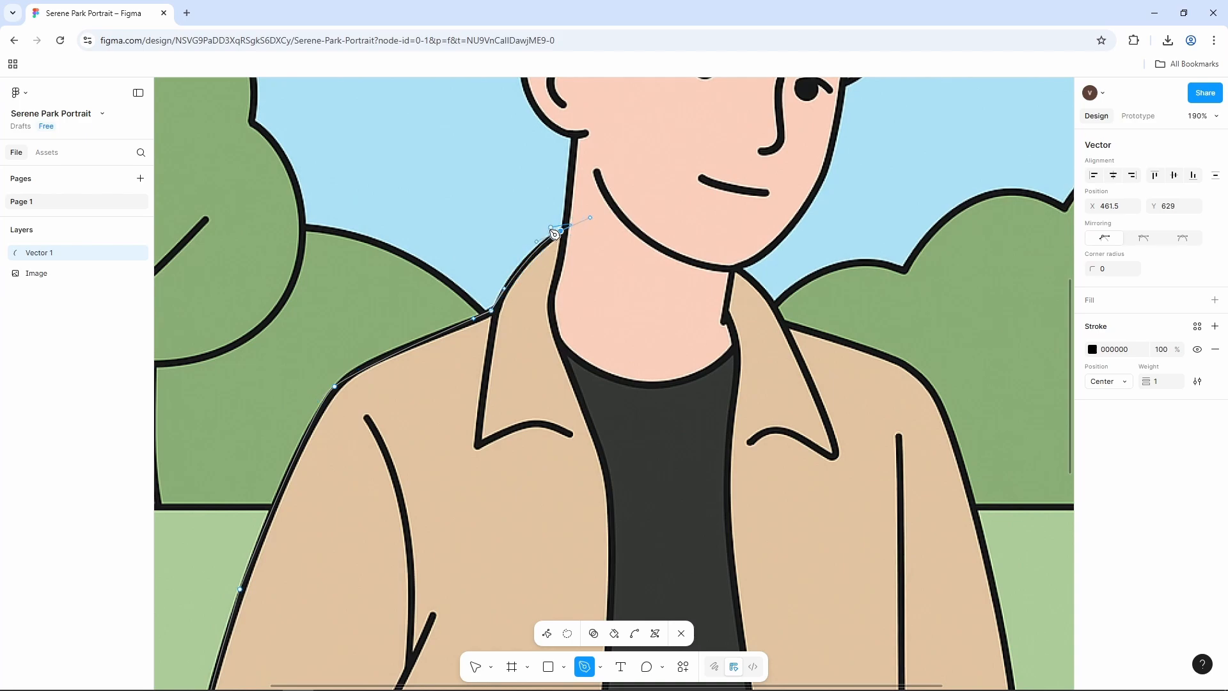
left_click_drag(554, 233, 572, 175)
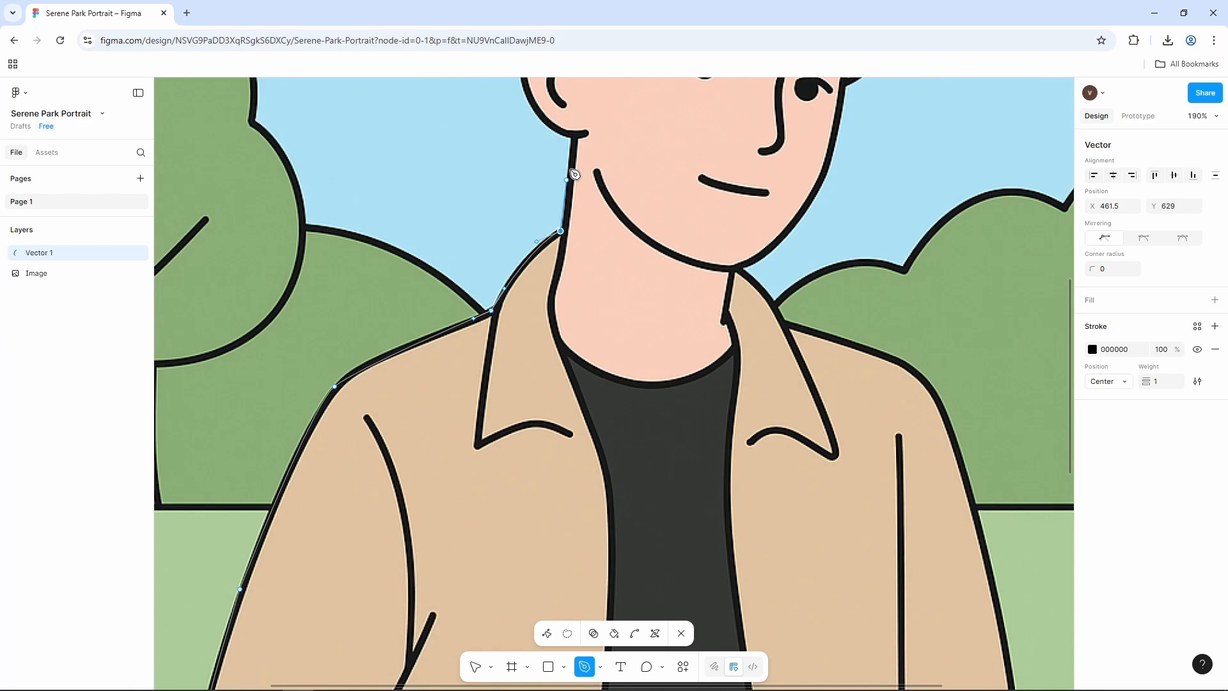
left_click_drag(574, 173, 575, 147)
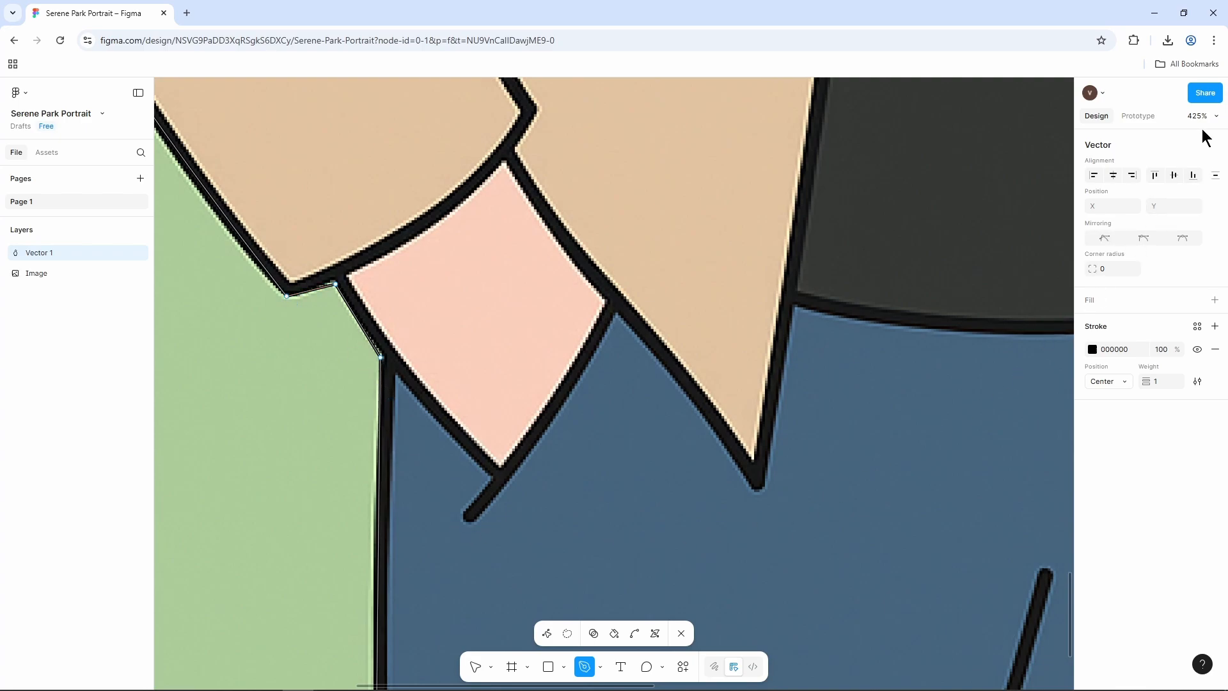
Zoom to fit the whole portrait and finish editing the Vector 1 outline
left_click(1199, 116)
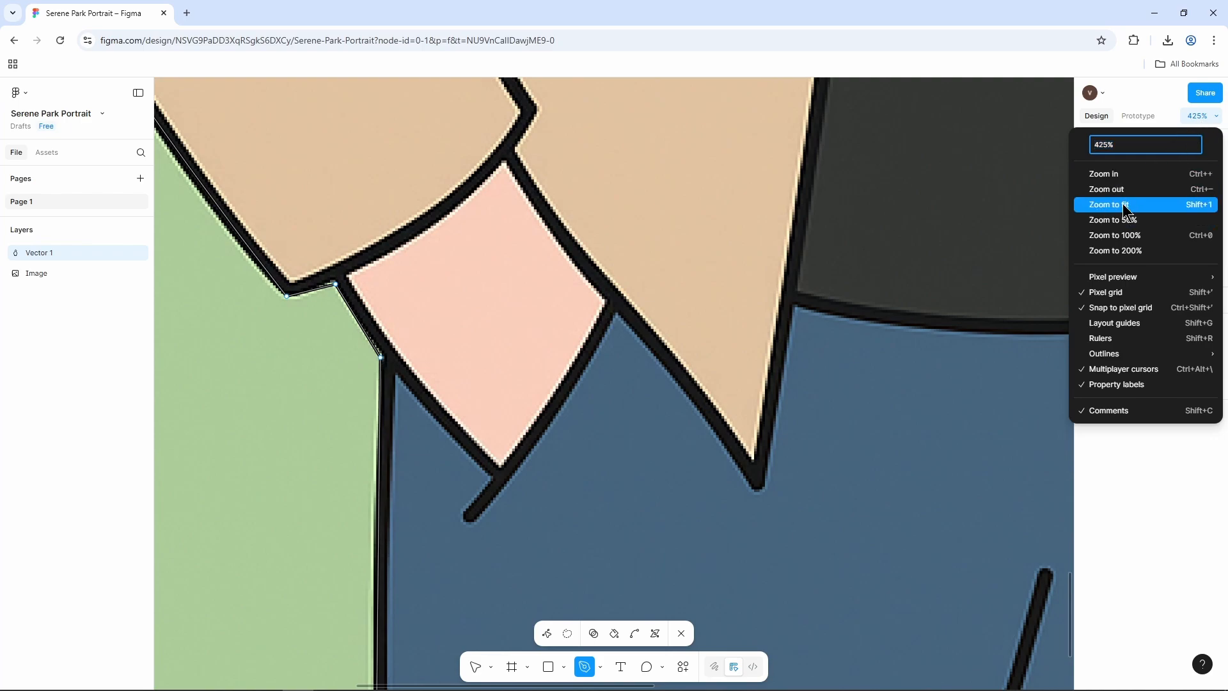
left_click(1109, 205)
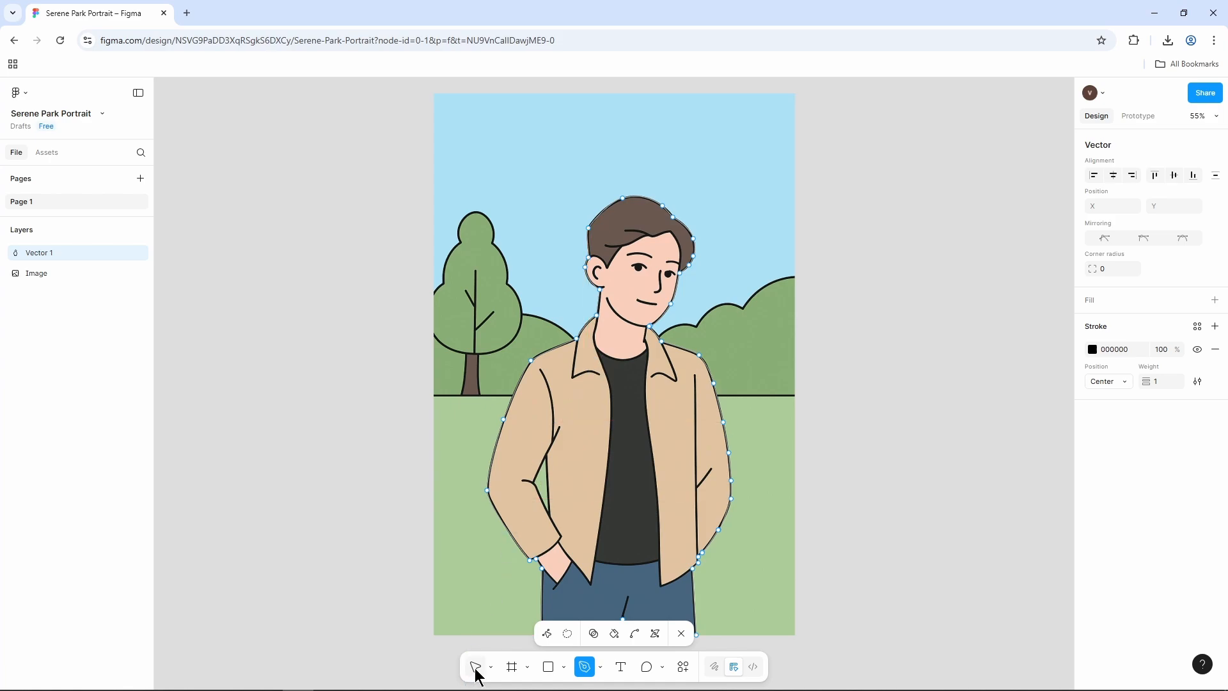
mouse_move(474, 667)
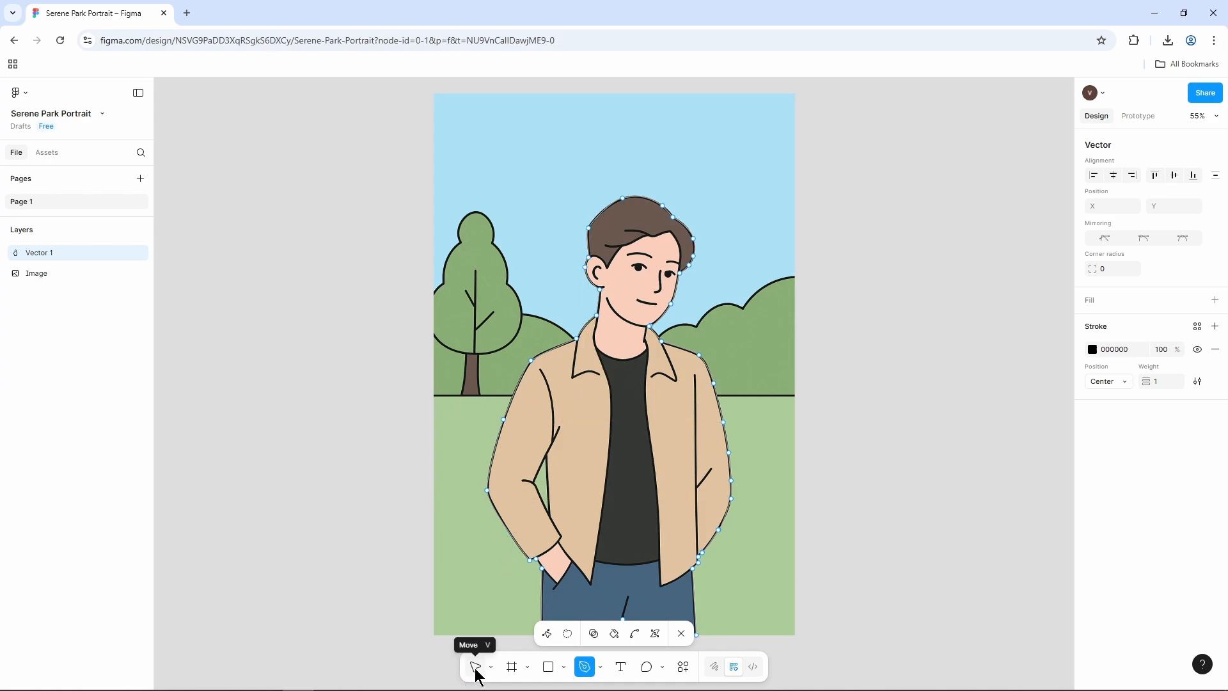
left_click(473, 666)
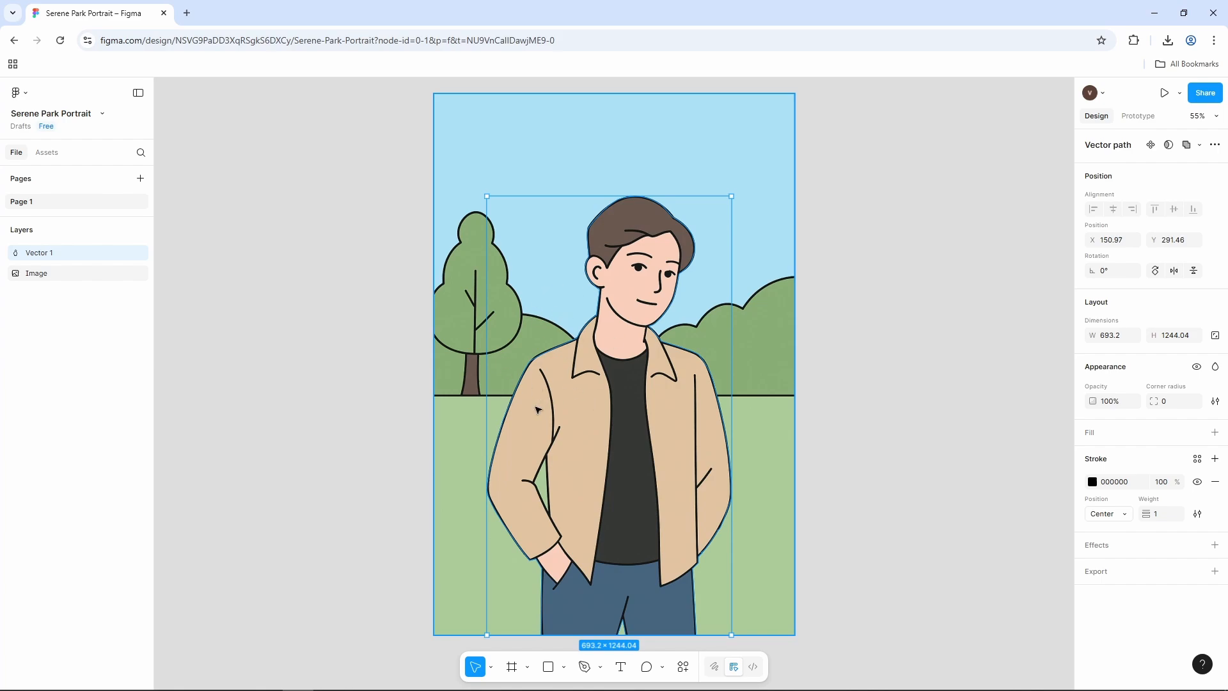
mouse_move(525, 415)
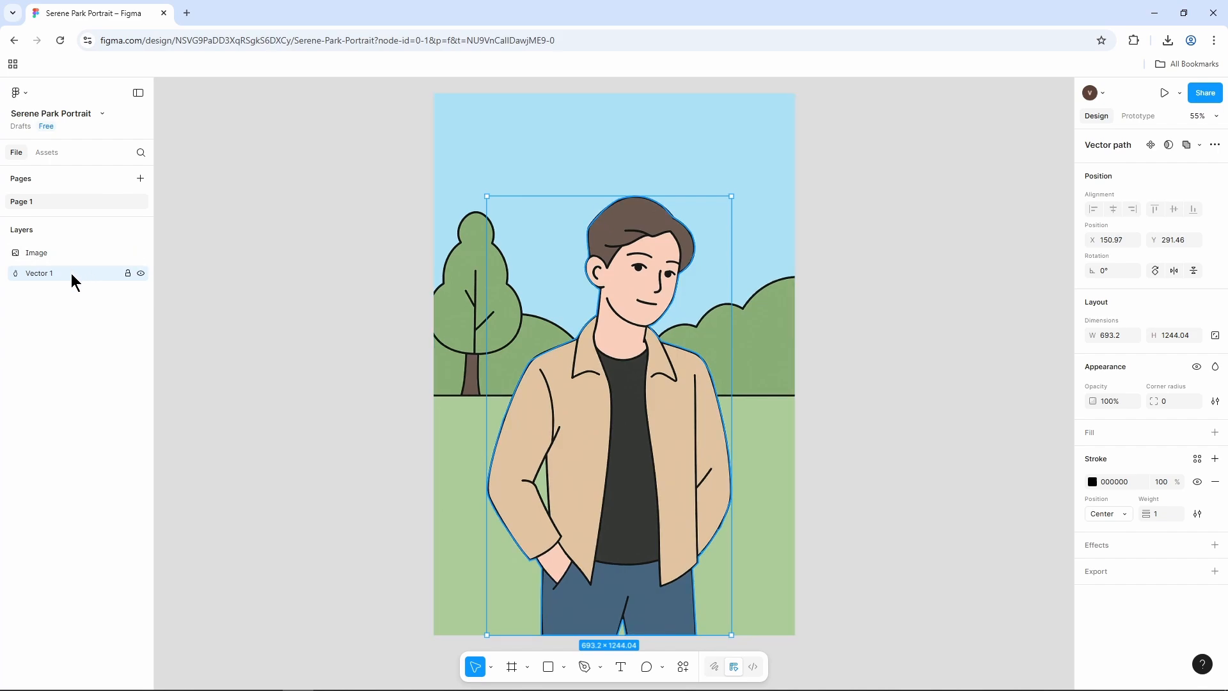
Select Image with Vector 1 and apply Use as mask to hide the park background
left_click(36, 252)
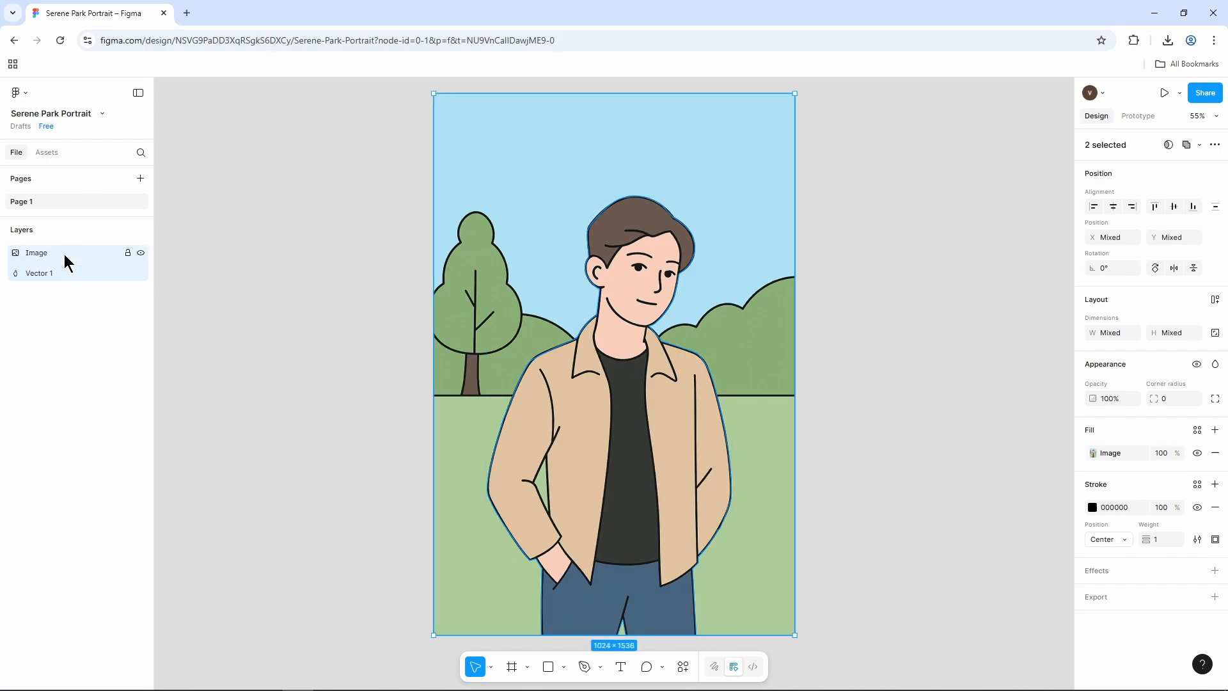
right_click(36, 252)
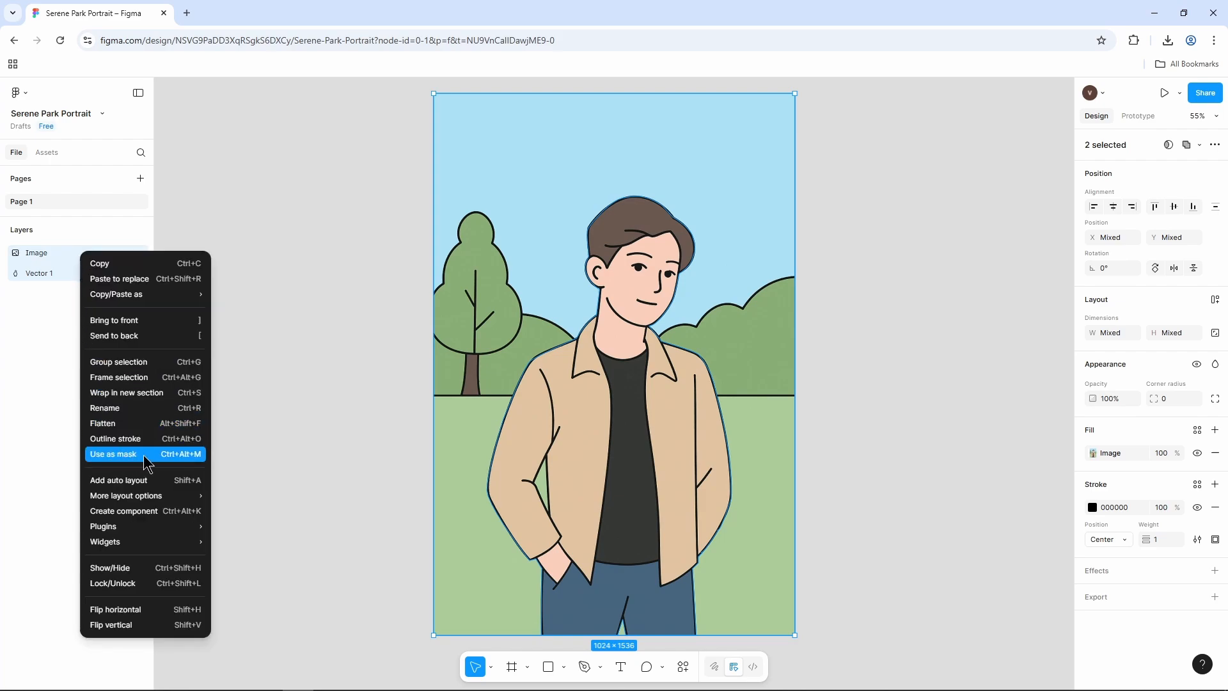
left_click(114, 453)
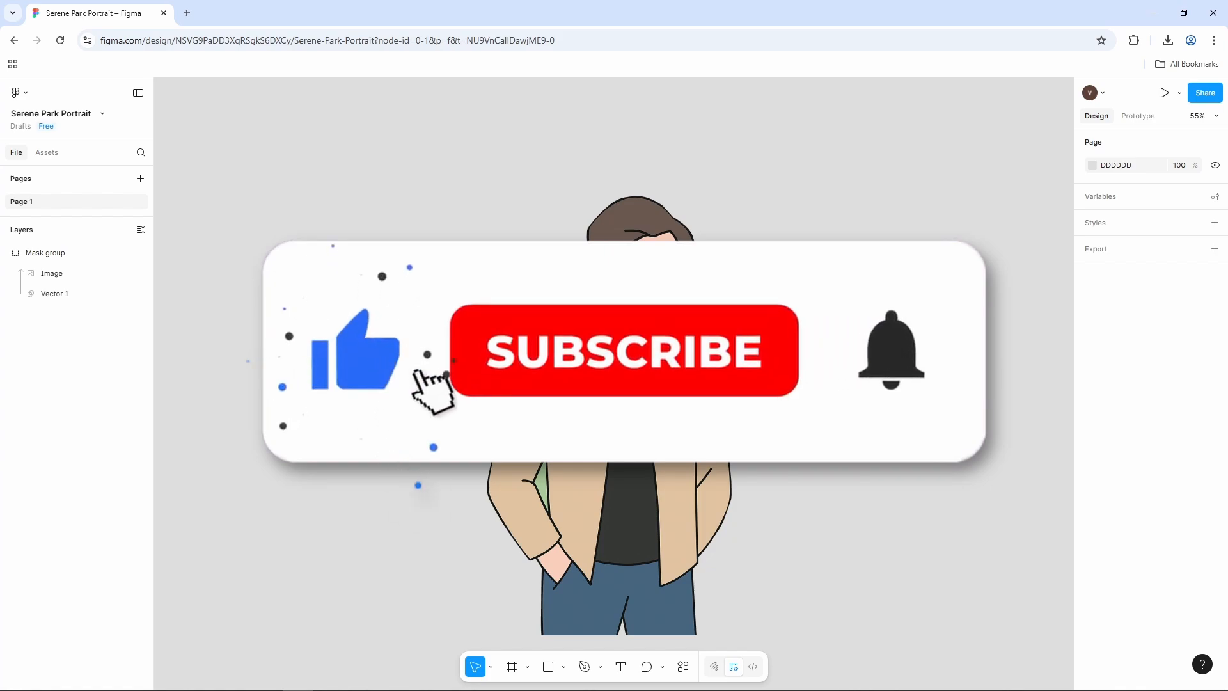
left_click(622, 350)
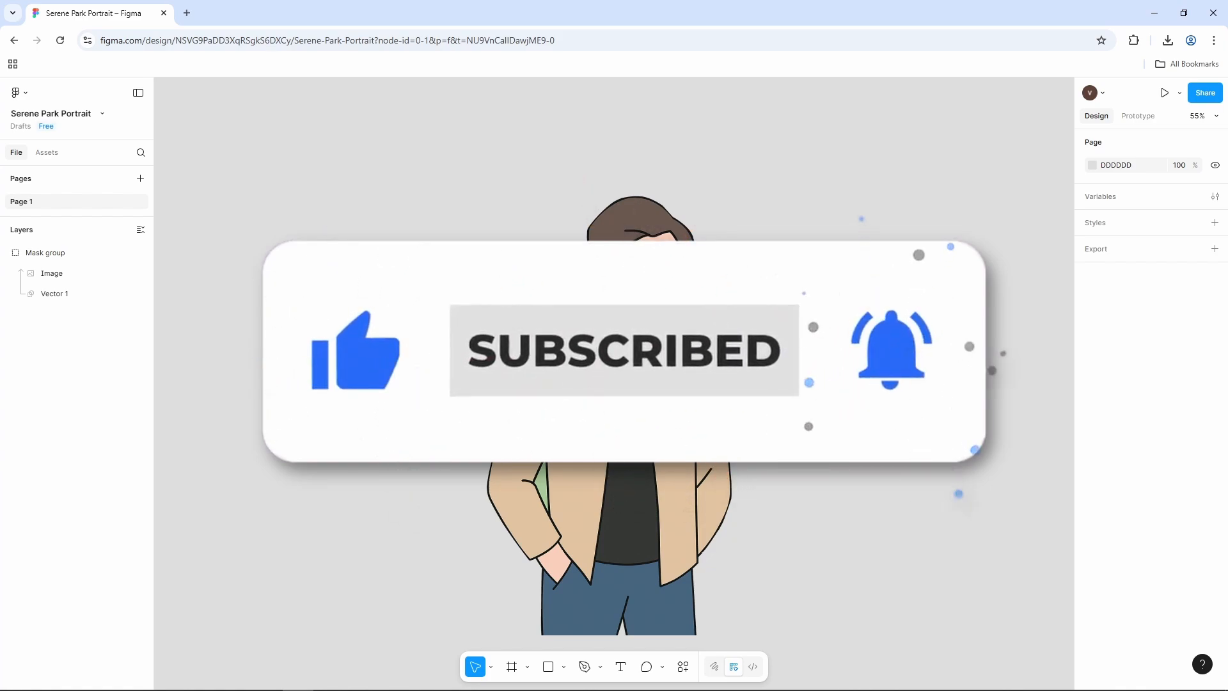